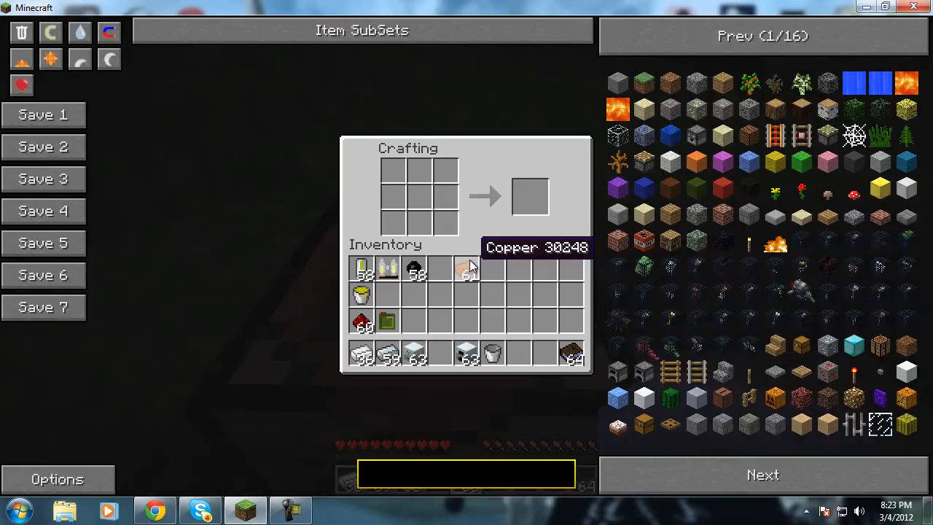
mouse_move(391, 274)
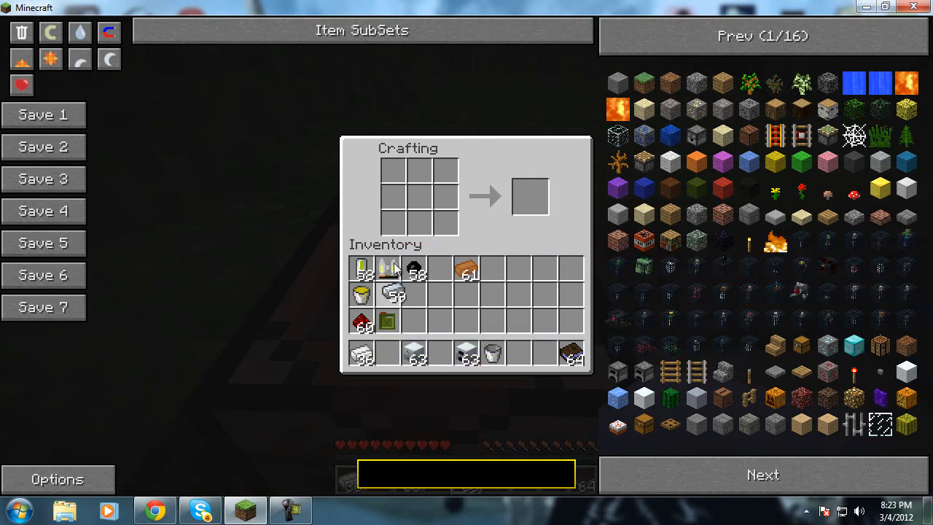
mouse_move(363, 357)
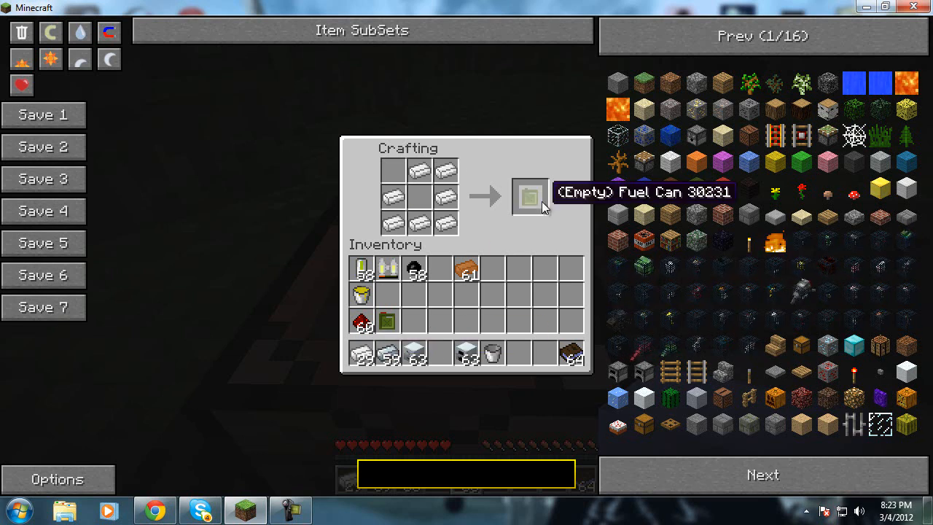
mouse_move(394, 202)
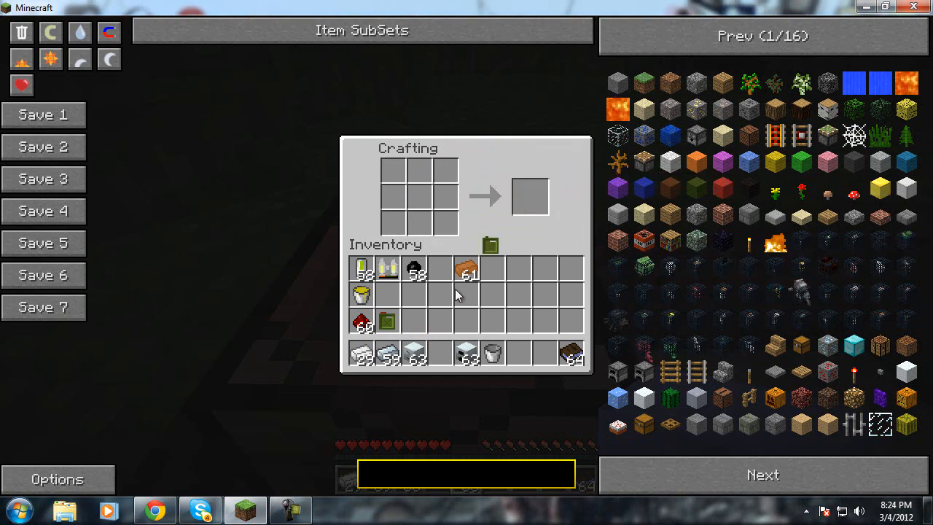
mouse_move(388, 323)
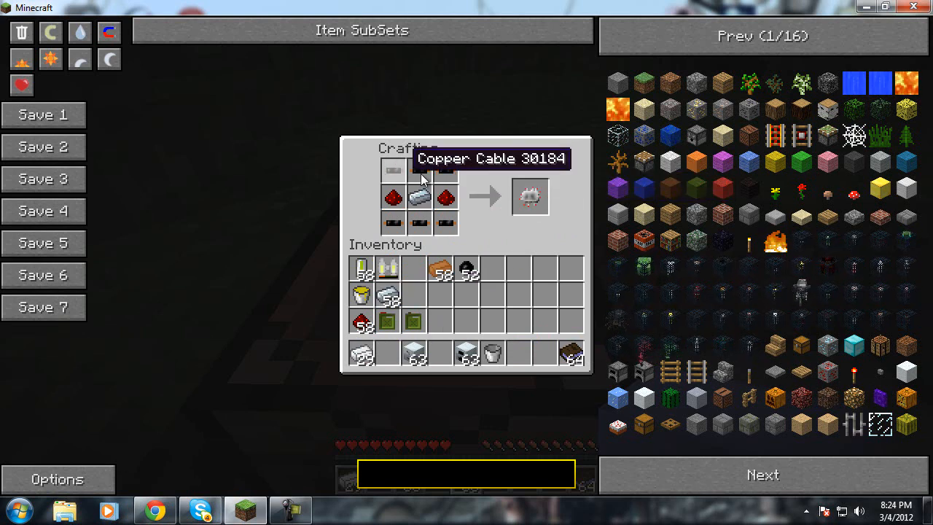
mouse_move(379, 232)
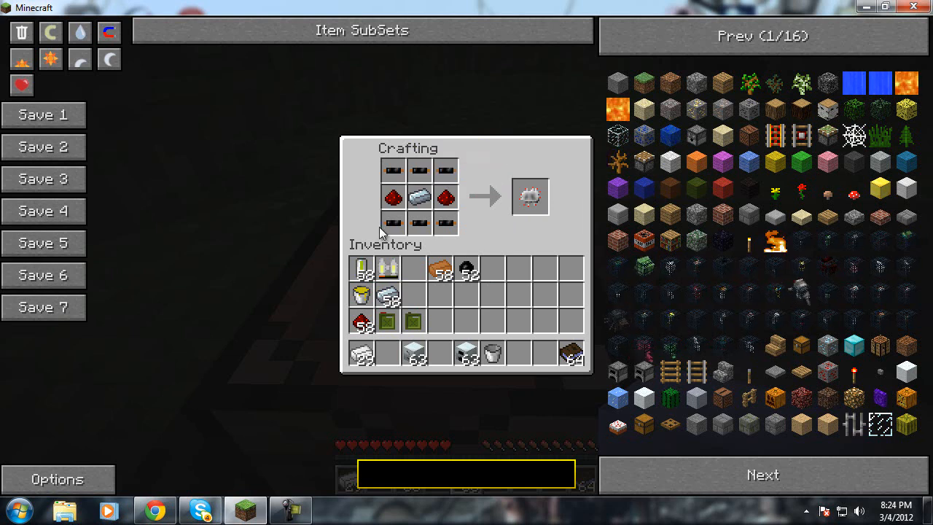
mouse_move(393, 197)
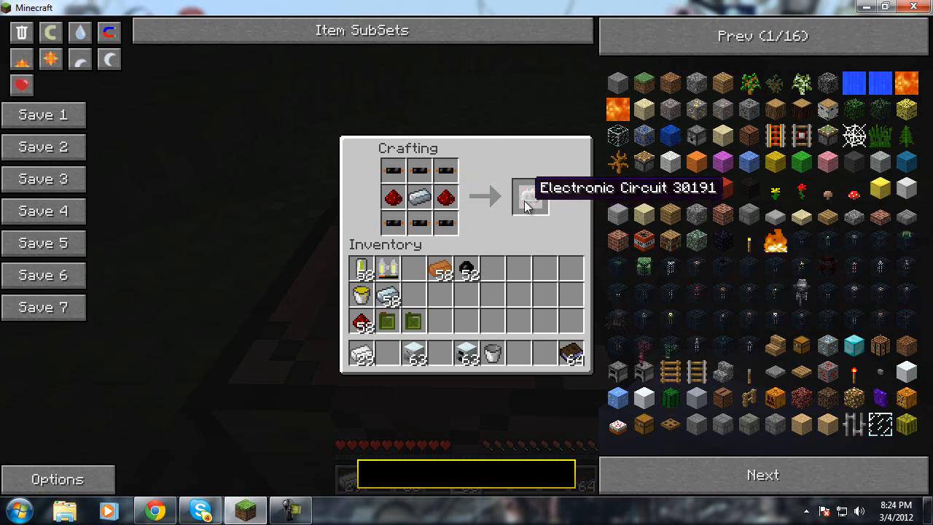
Collect the crafted Electronic Circuit from the crafting output.
left_click(531, 197)
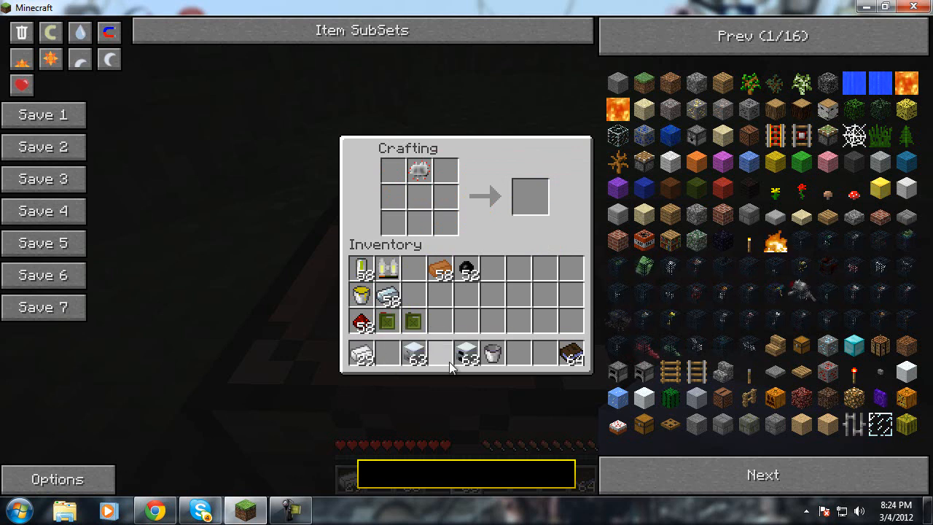
mouse_move(361, 322)
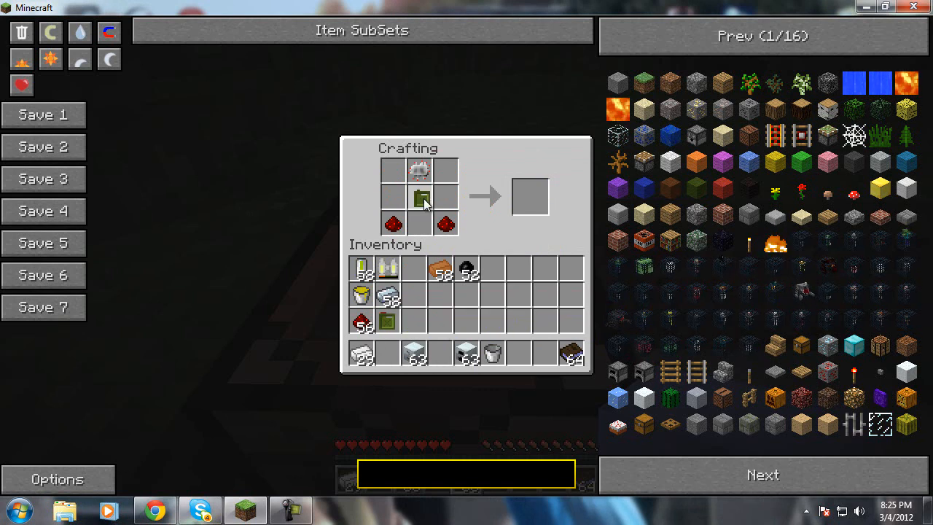
mouse_move(362, 356)
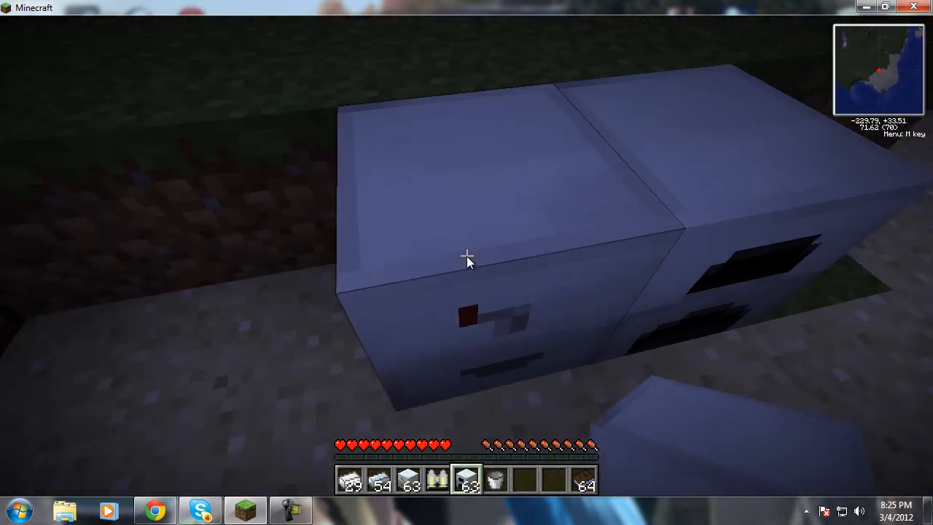
Bring up the Canning Machine's interface to load its input slots.
right_click(466, 262)
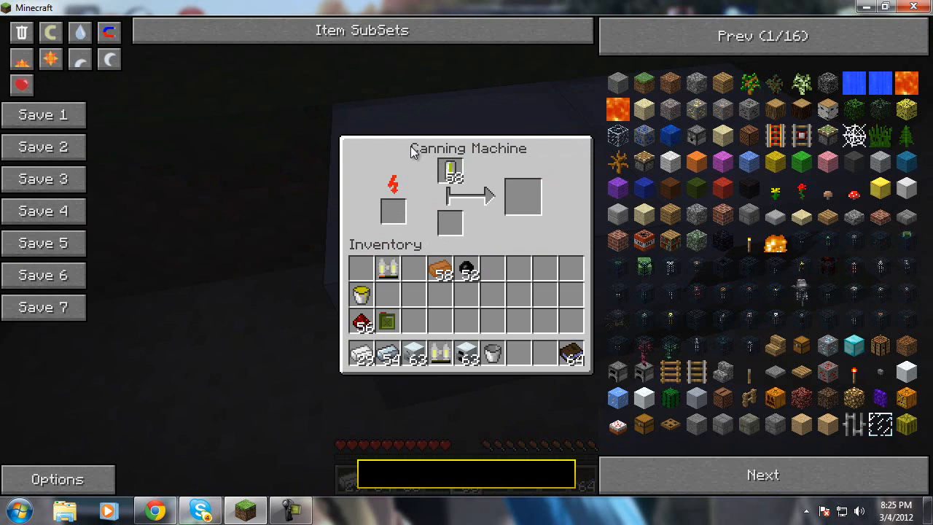
mouse_move(441, 357)
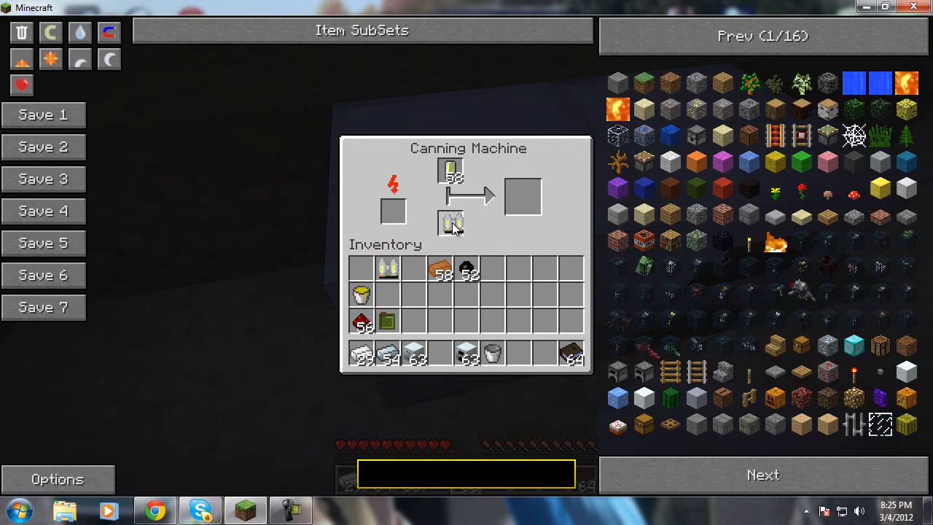
mouse_move(455, 212)
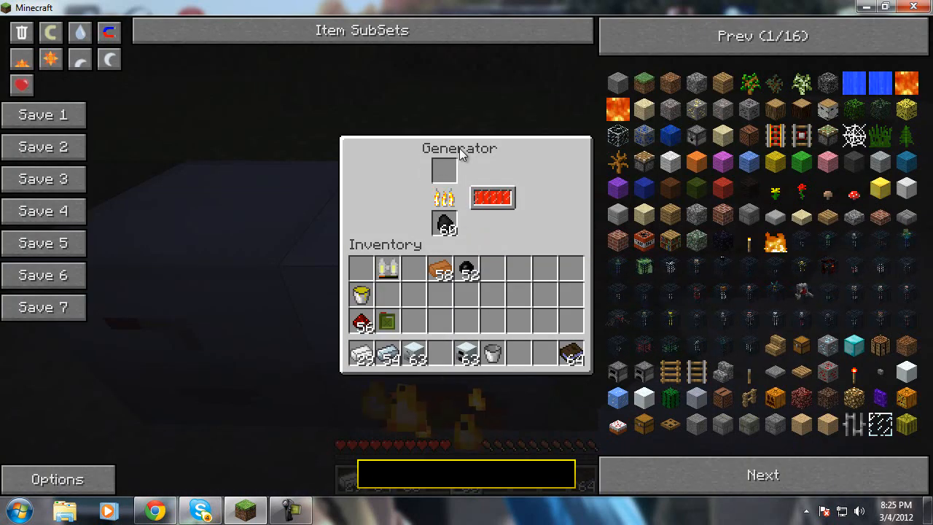
Search the NEI item browser for 'cann' after clearing the previous search.
key("Escape")
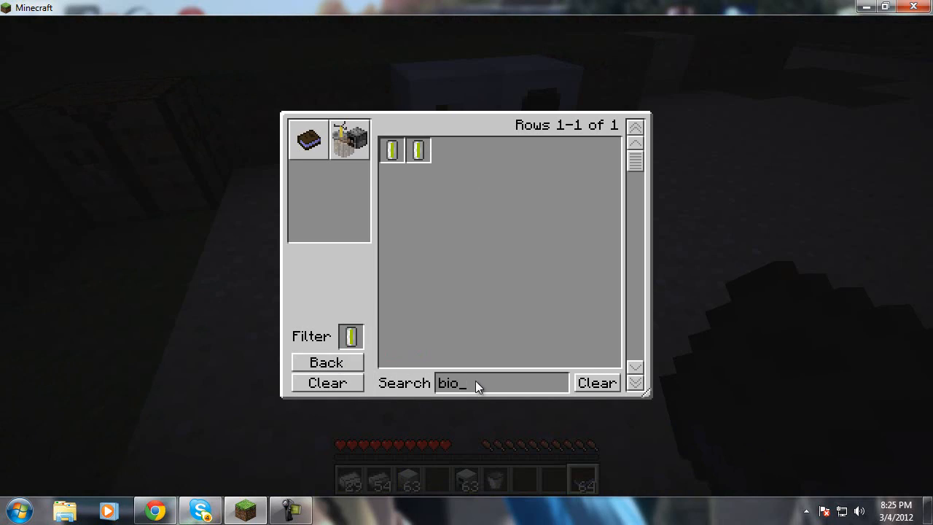
left_click(597, 382)
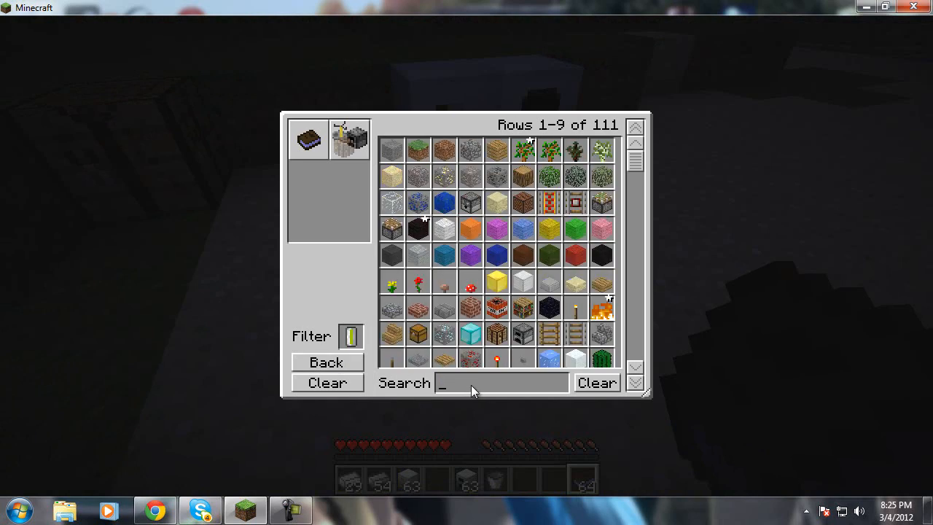
type("cann")
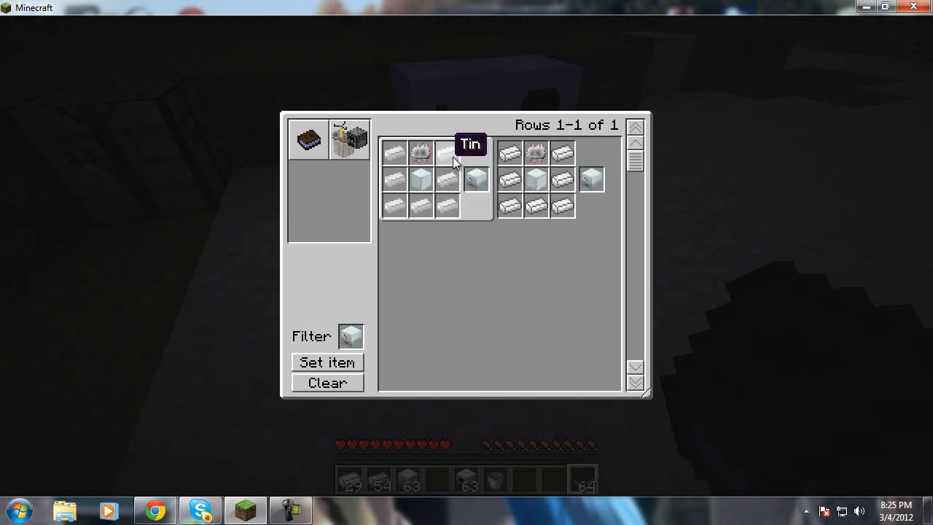
mouse_move(422, 154)
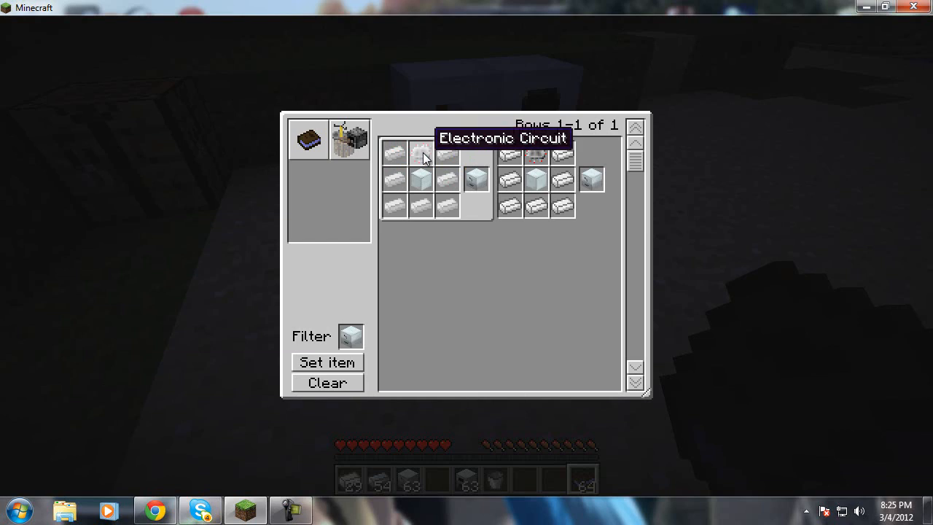
mouse_move(449, 160)
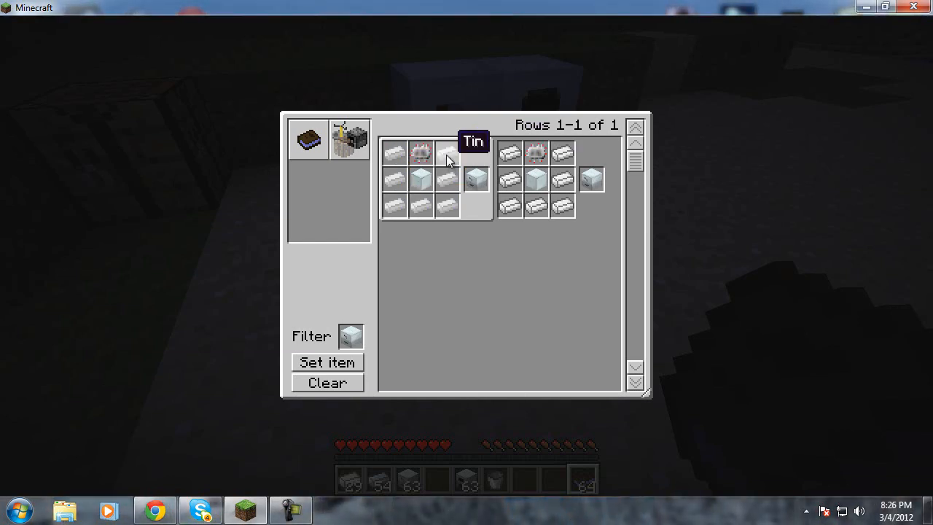
mouse_move(422, 178)
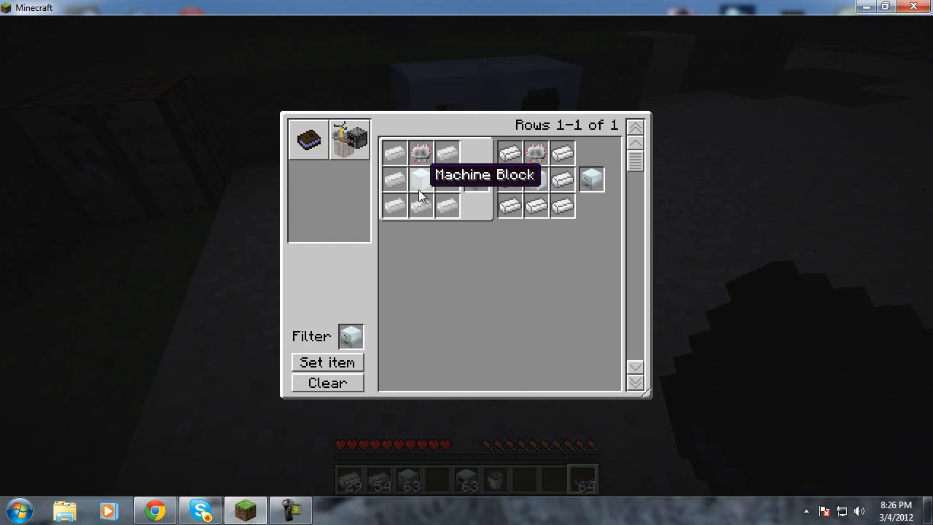
mouse_move(452, 202)
type("gener")
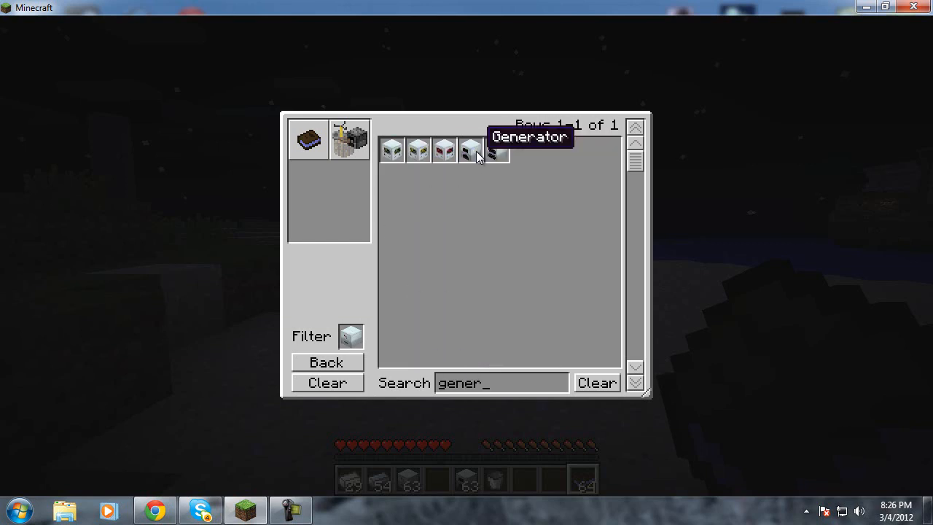
View the Generator's crafting recipe, then leave the game for the wiki.
left_click(596, 382)
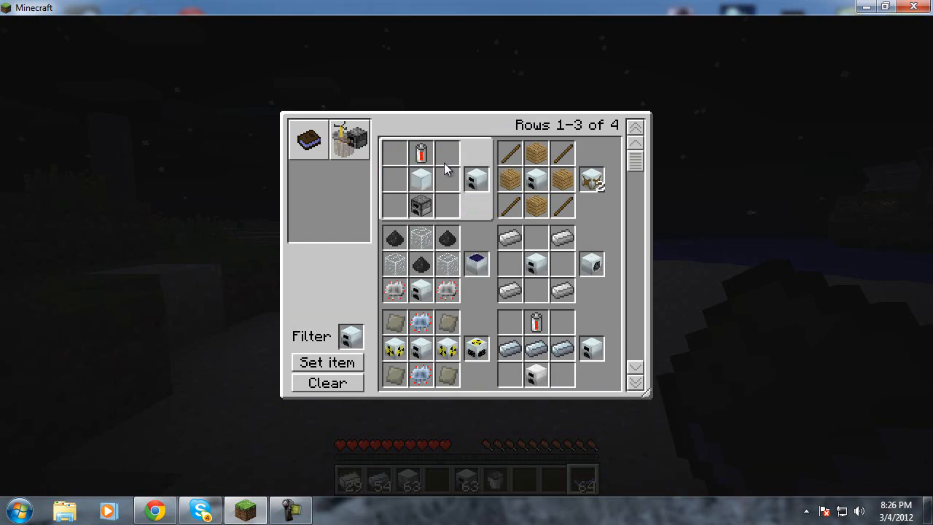
mouse_move(438, 227)
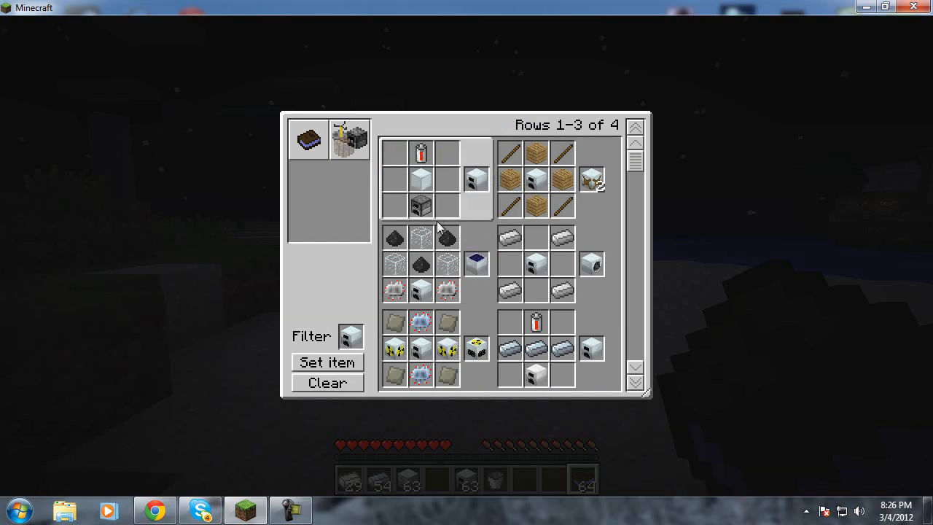
mouse_move(446, 201)
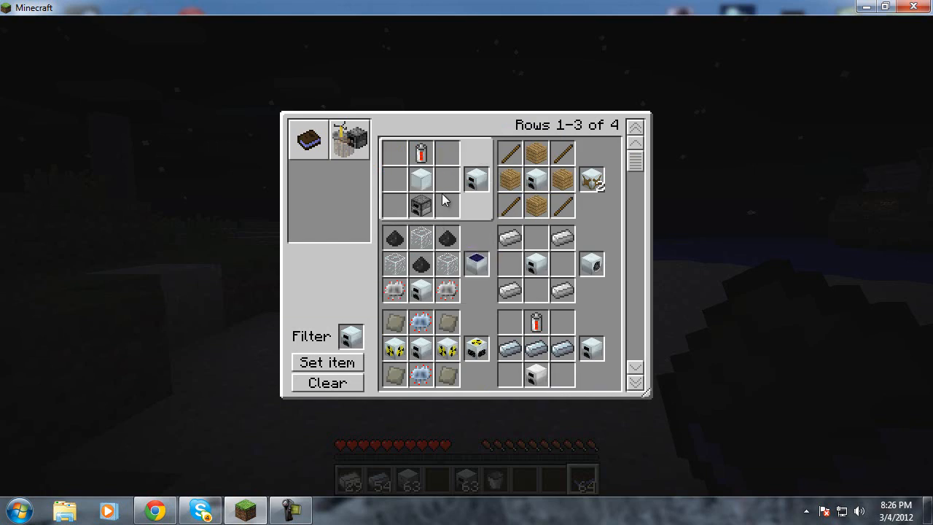
mouse_move(473, 182)
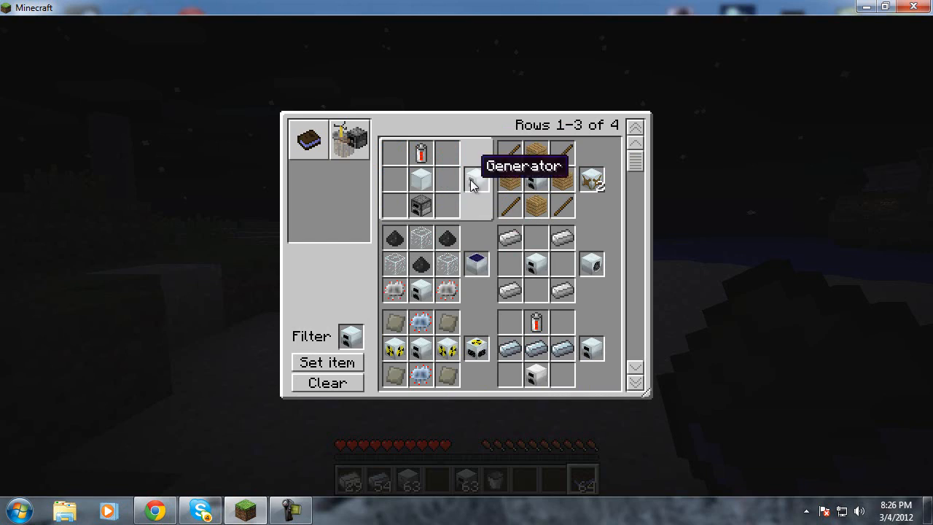
mouse_move(421, 153)
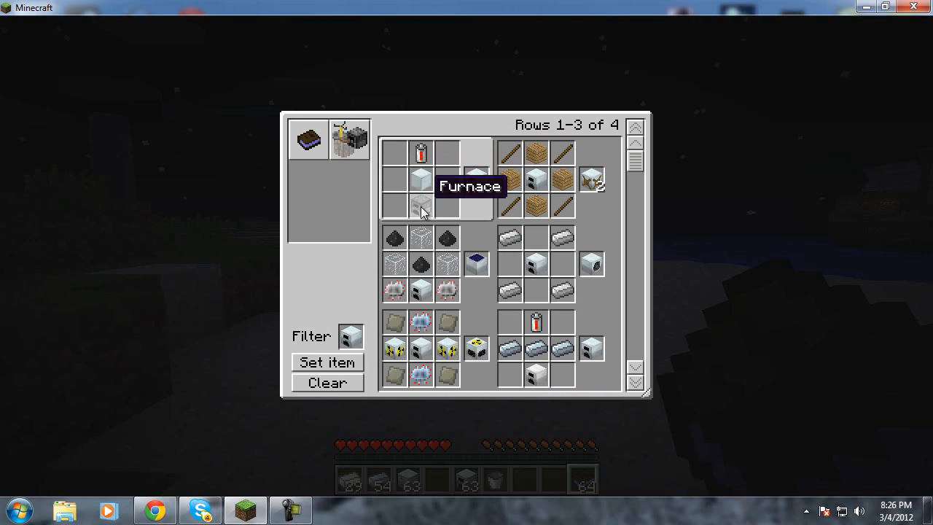
mouse_move(421, 216)
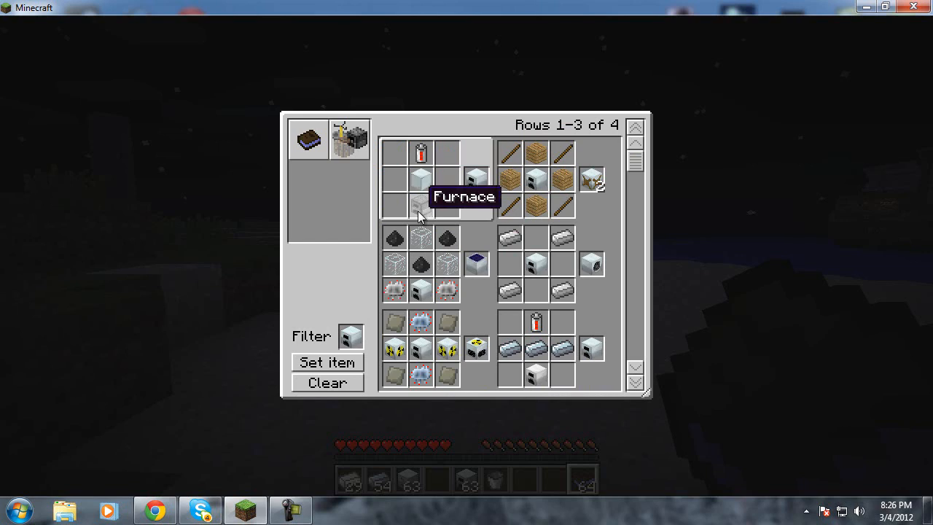
mouse_move(420, 180)
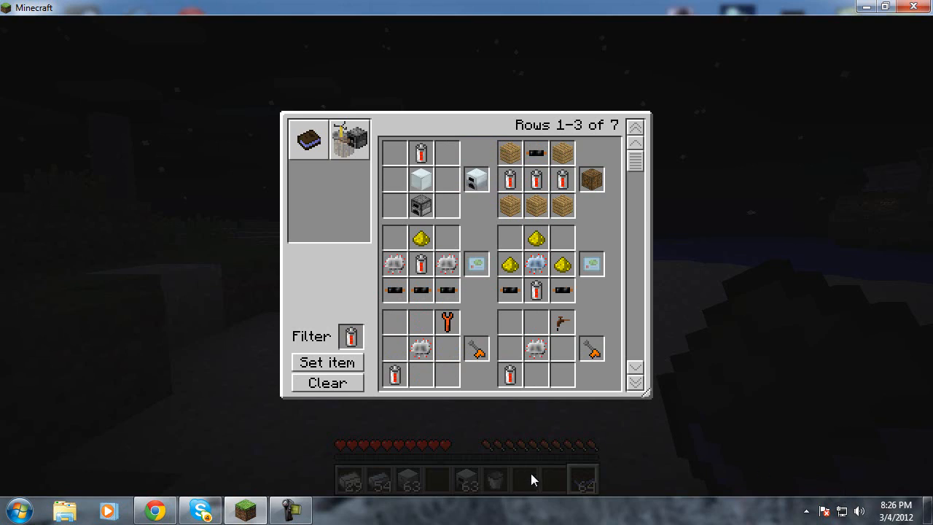
key("Escape")
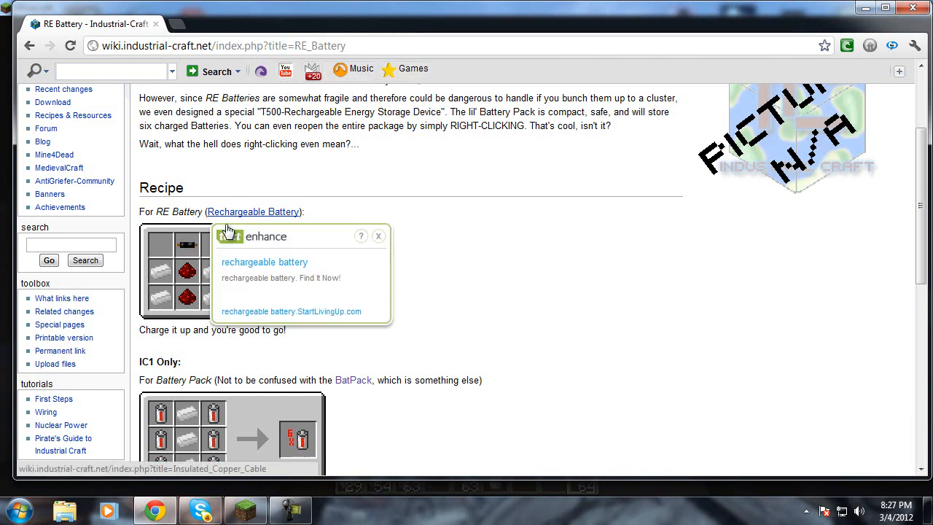
left_click(379, 236)
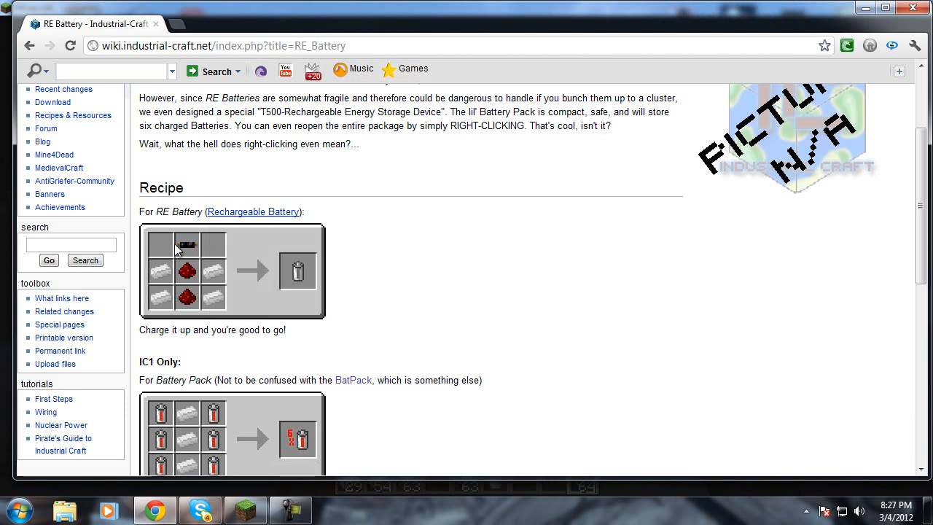
mouse_move(198, 253)
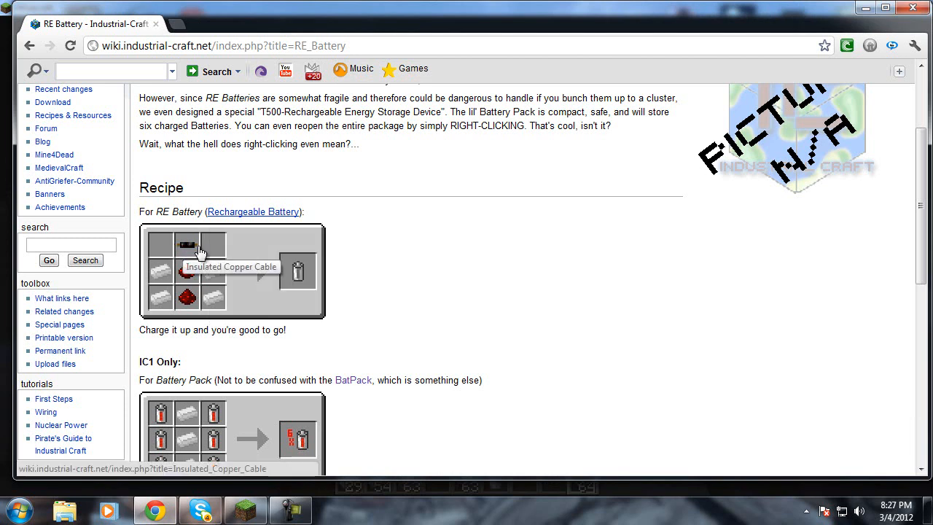
mouse_move(188, 270)
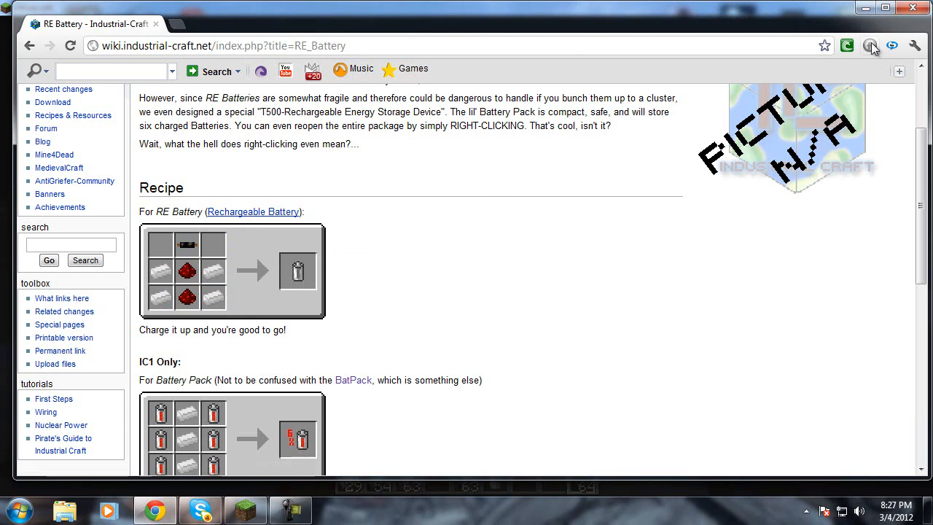
left_click(245, 510)
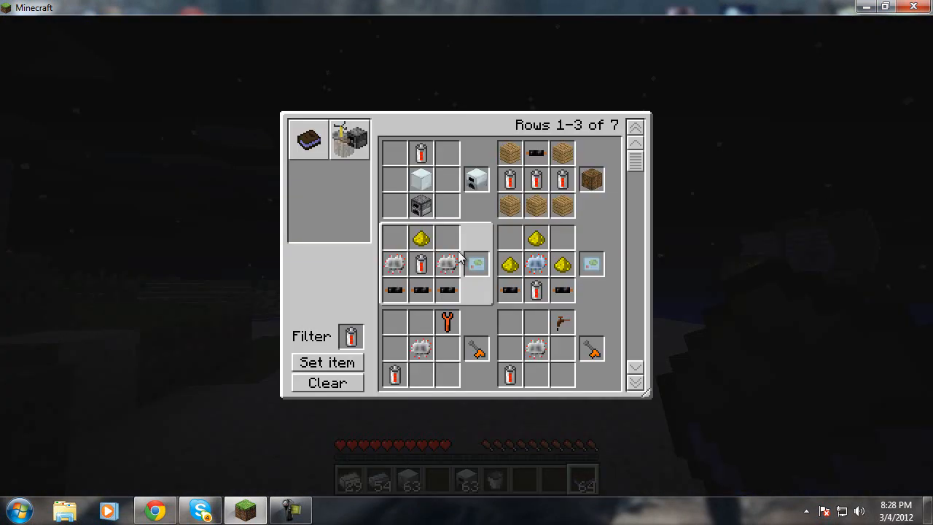
Search NEI for 'bio' and show the Biofuel Cell recipe.
type("gener")
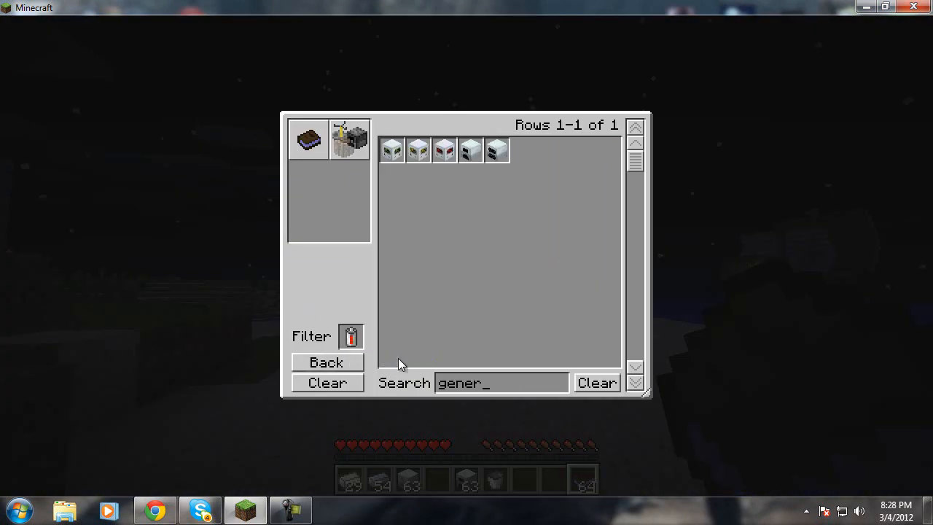
key("BackSpace")
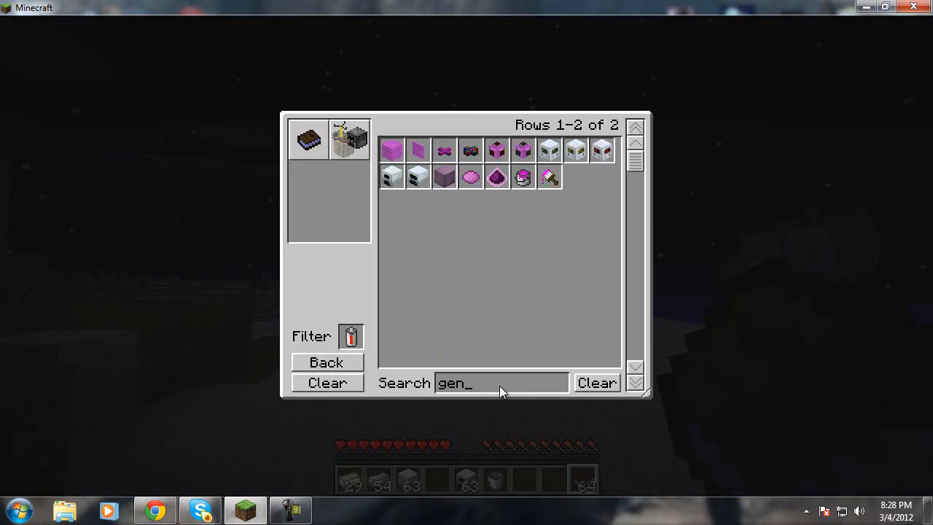
left_click(596, 382)
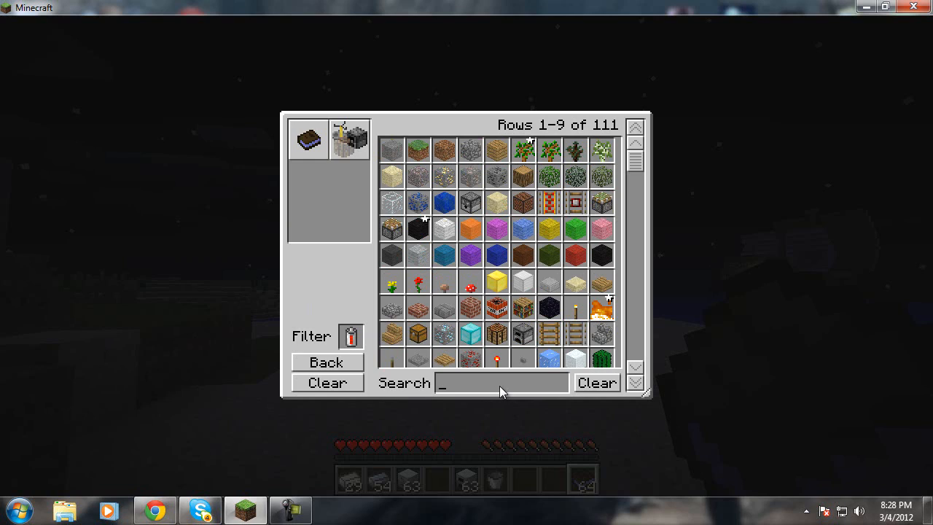
type("bio")
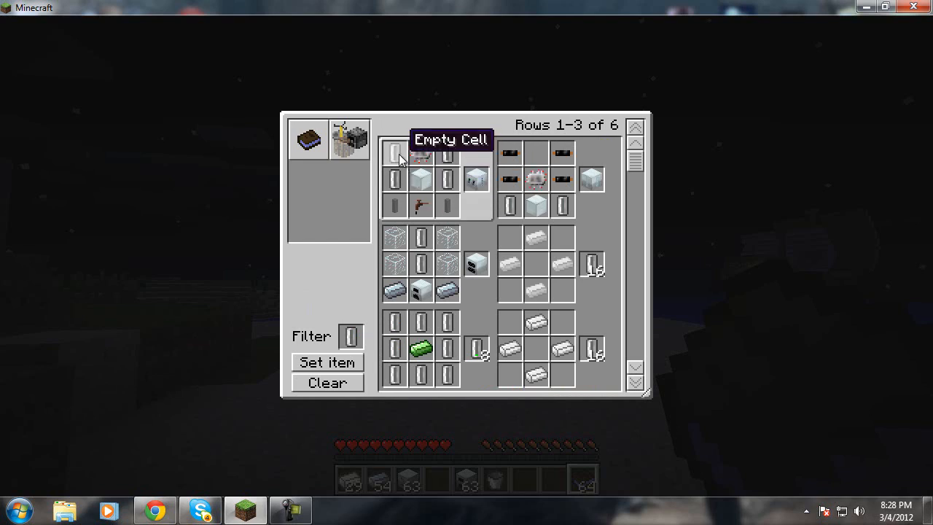
mouse_move(478, 348)
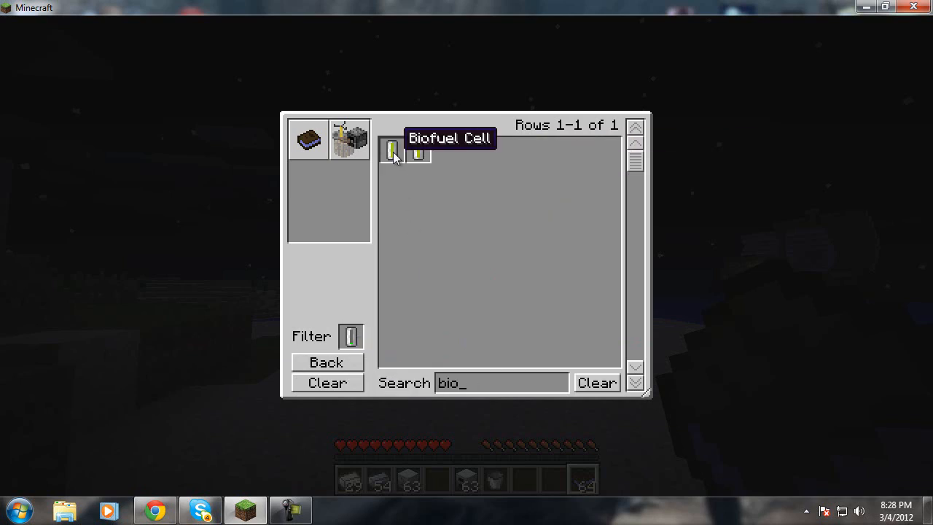
left_click(390, 149)
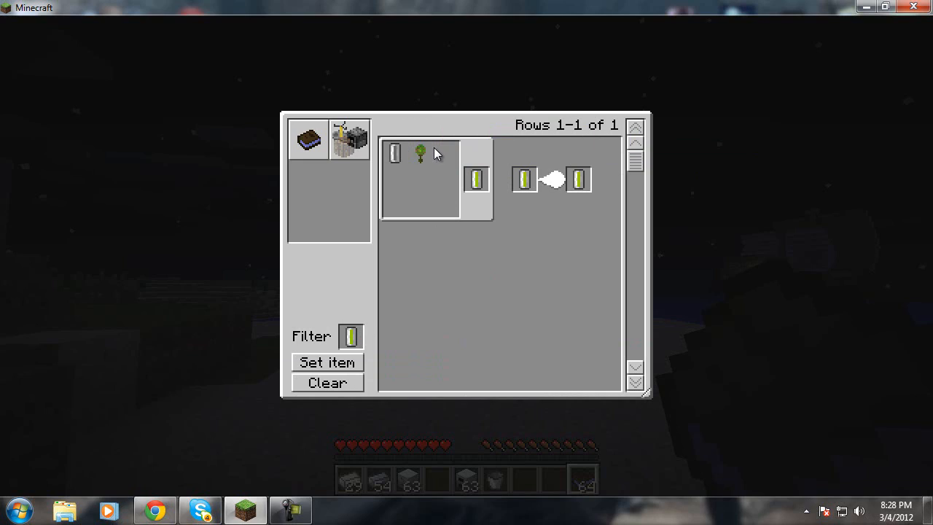
mouse_move(420, 150)
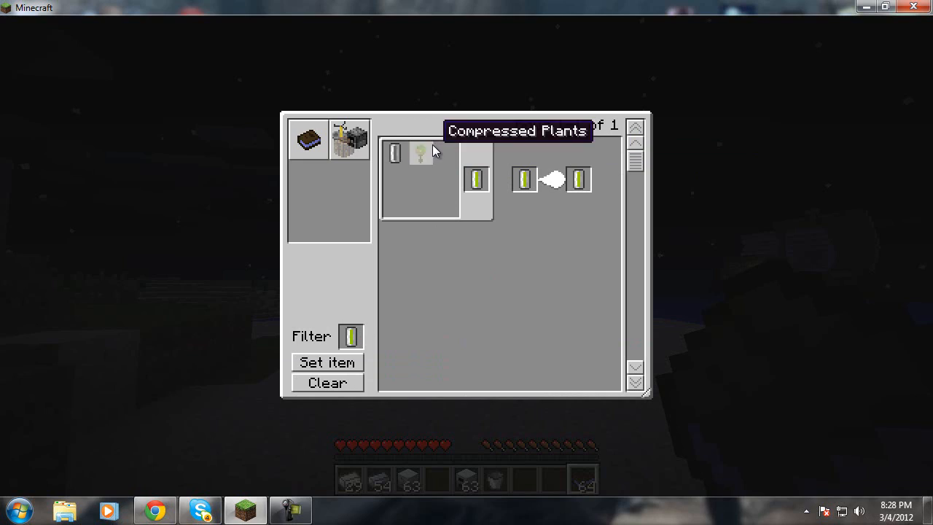
mouse_move(429, 149)
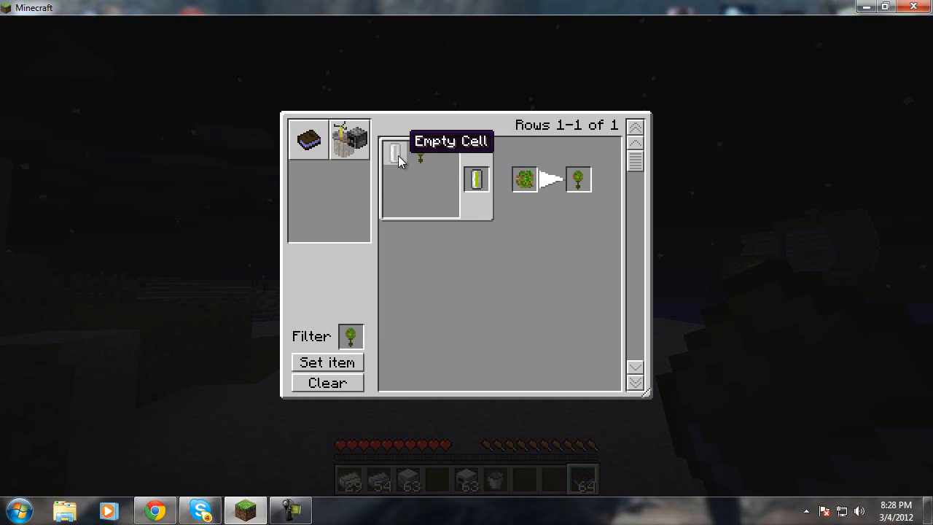
mouse_move(153, 510)
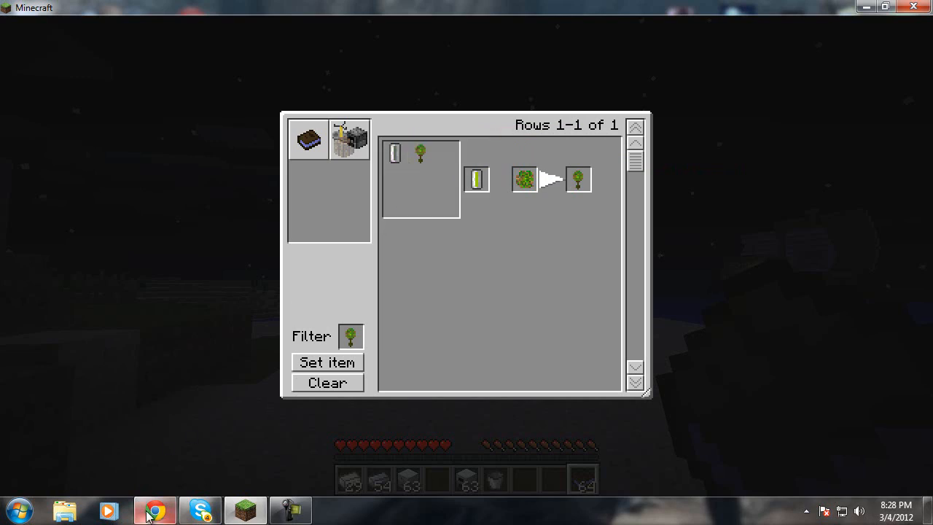
Look up 'empty cell' on the IndustrialCraft wiki in Chrome, then return to Minecraft.
left_click(155, 510)
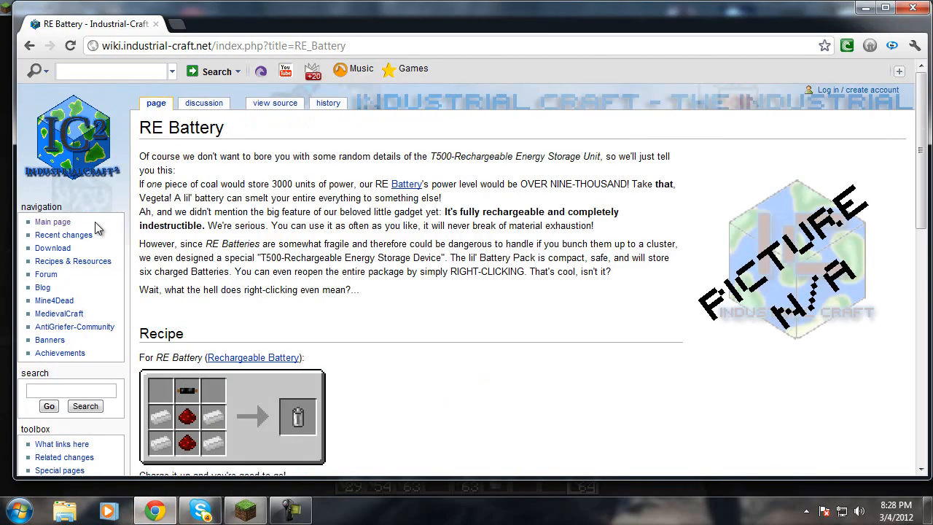
left_click(70, 390)
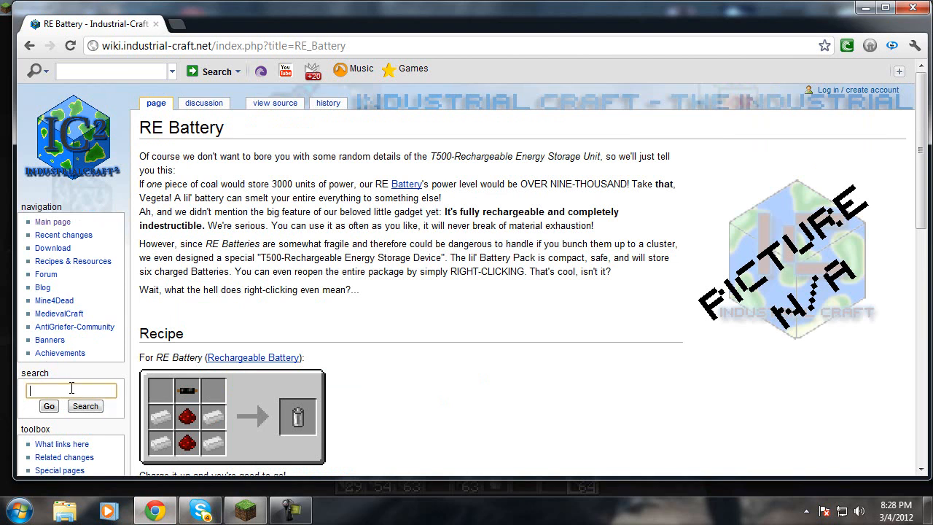
type("emp")
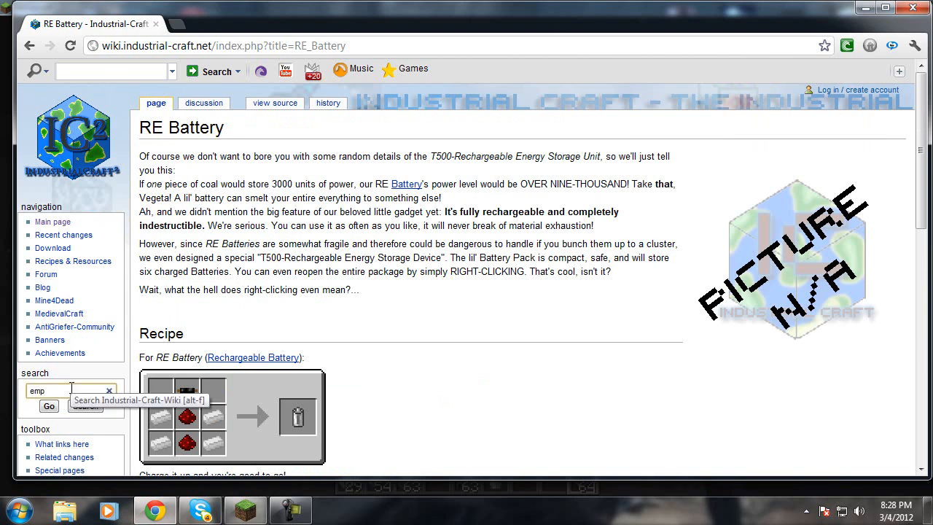
type("empty cel")
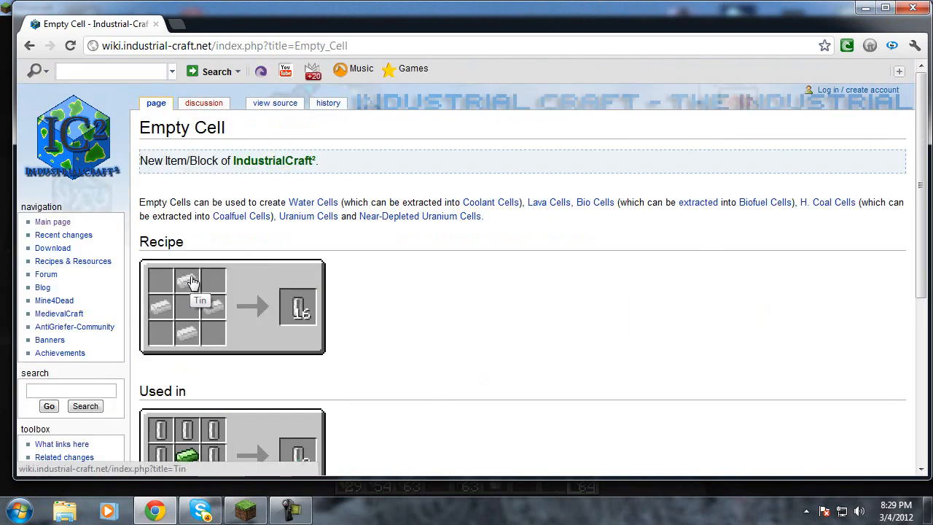
mouse_move(181, 282)
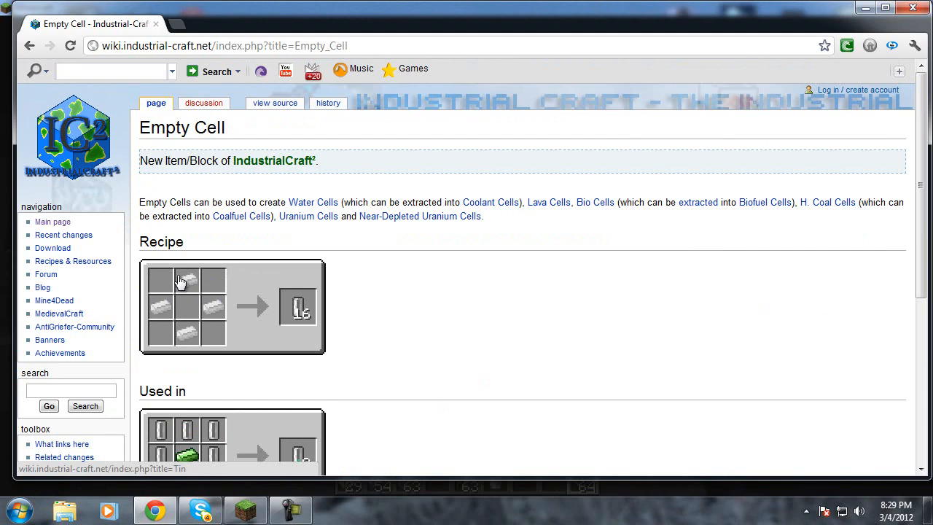
mouse_move(300, 306)
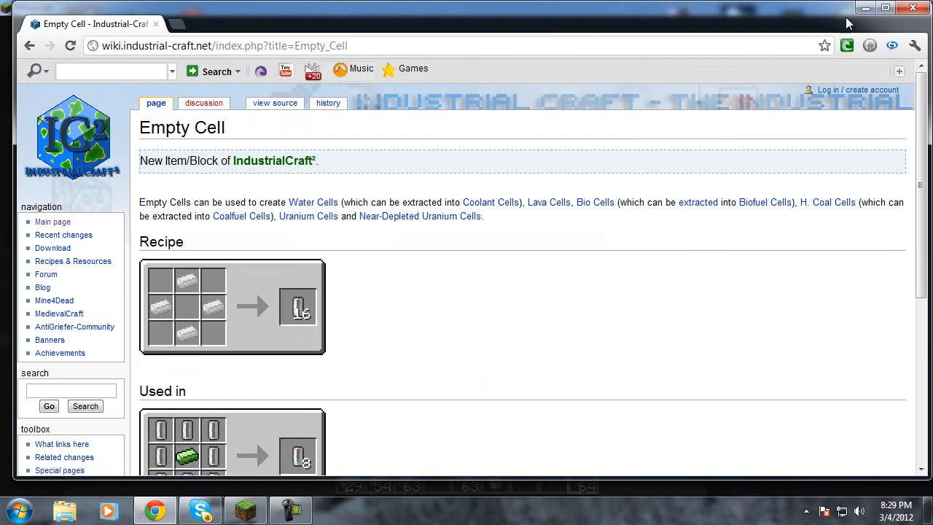
left_click(245, 511)
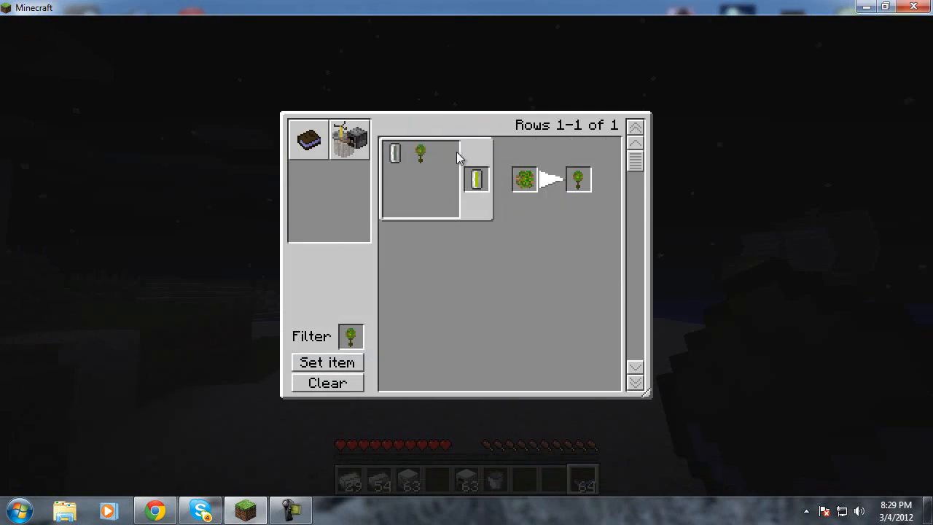
mouse_move(420, 153)
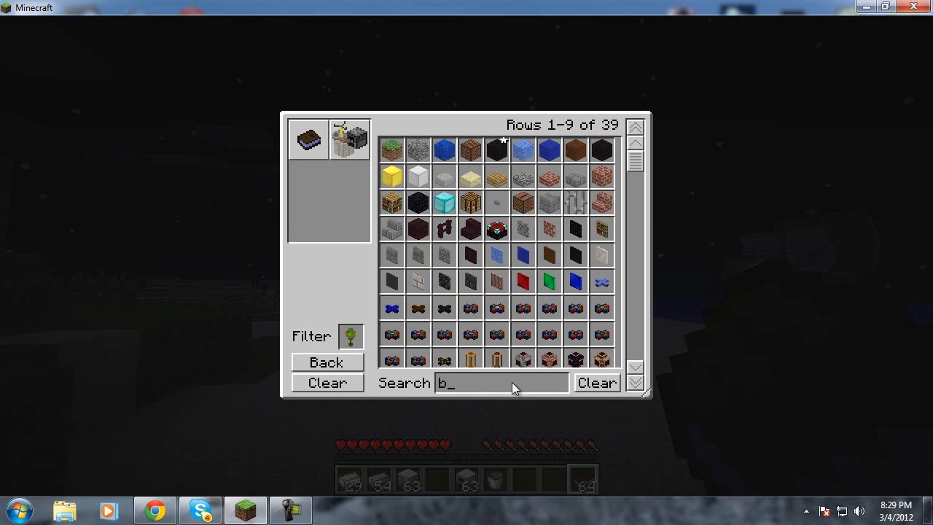
Search the NEI item list for the compressor recipe.
type("ompr")
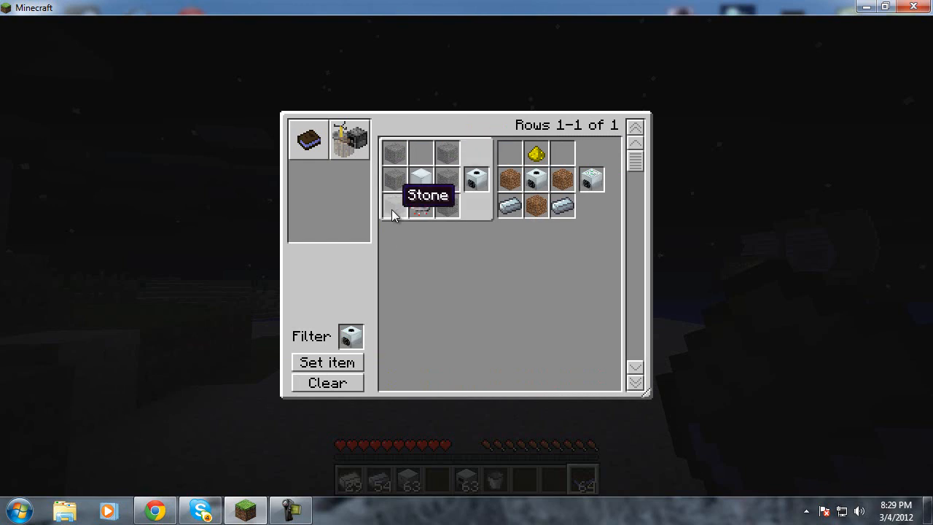
mouse_move(397, 219)
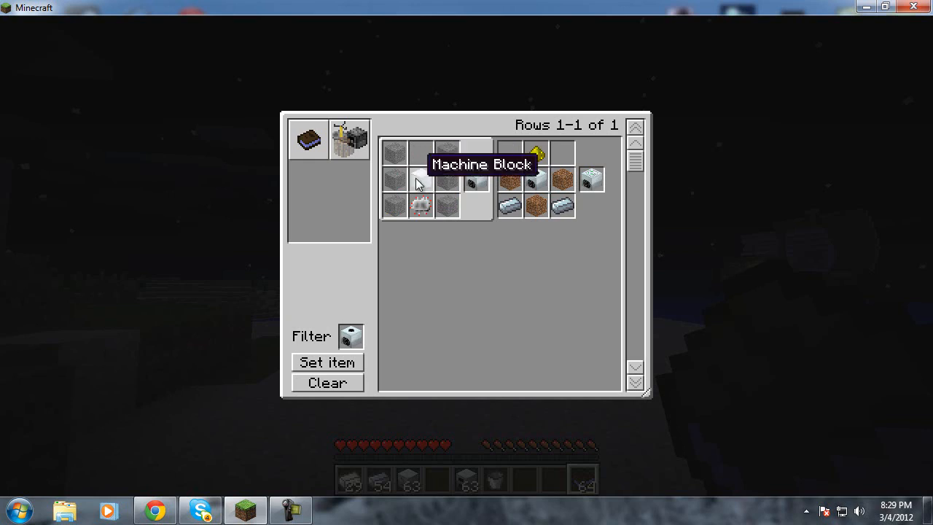
mouse_move(420, 207)
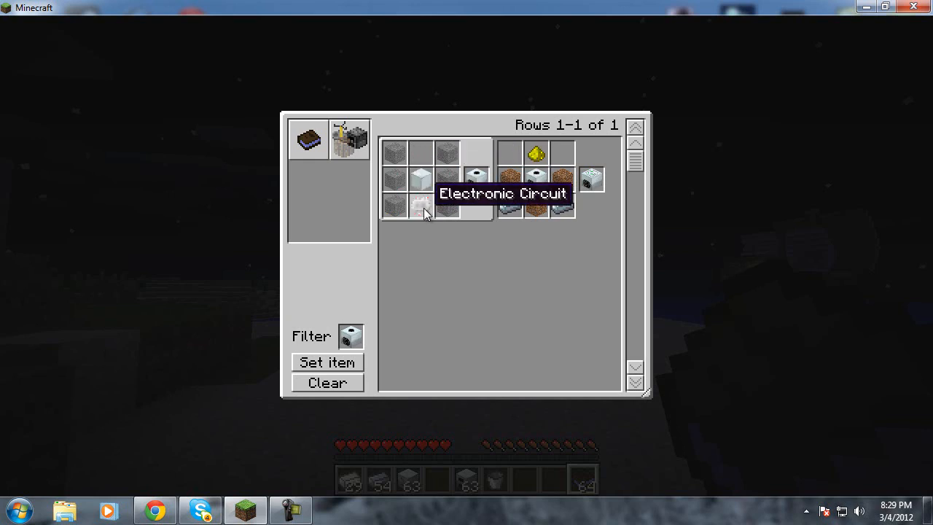
mouse_move(478, 178)
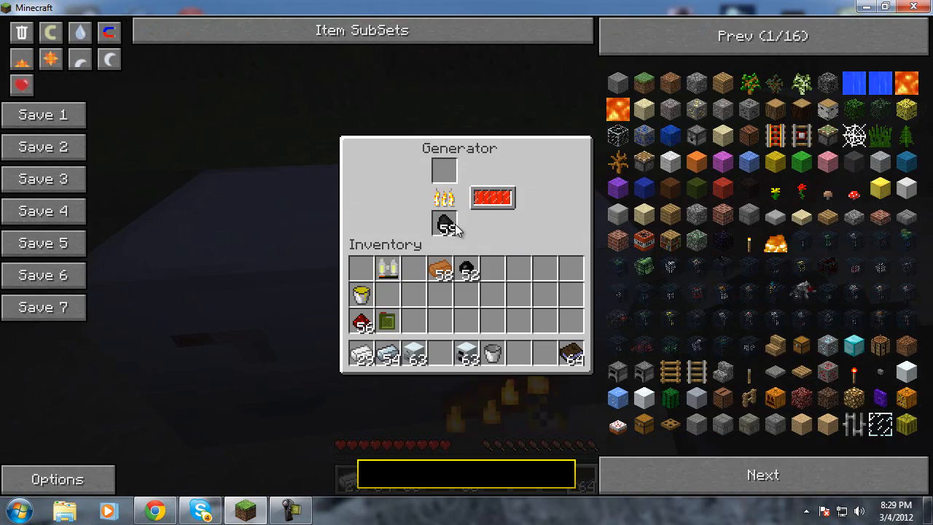
mouse_move(444, 221)
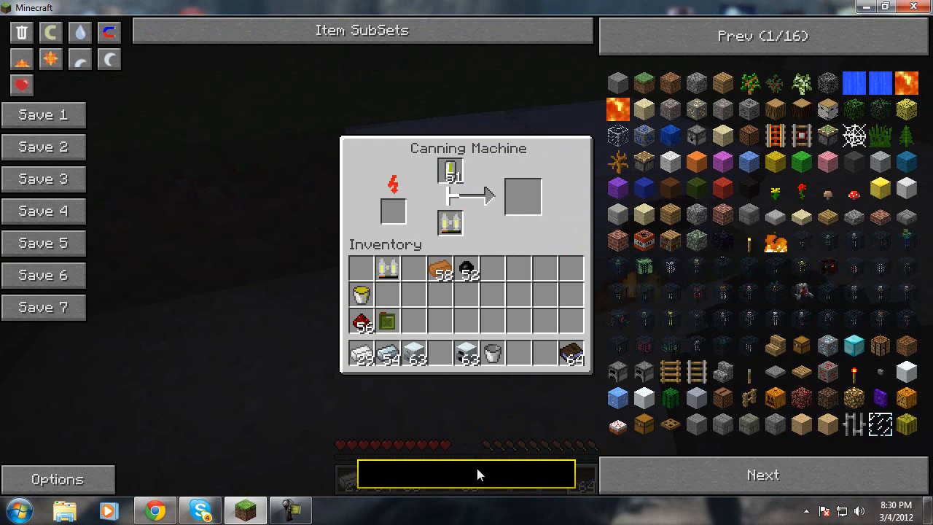
Search the item panel for 'jet' and 'nuk' to pull a jetpack and nukes into the hotbar.
type("jet")
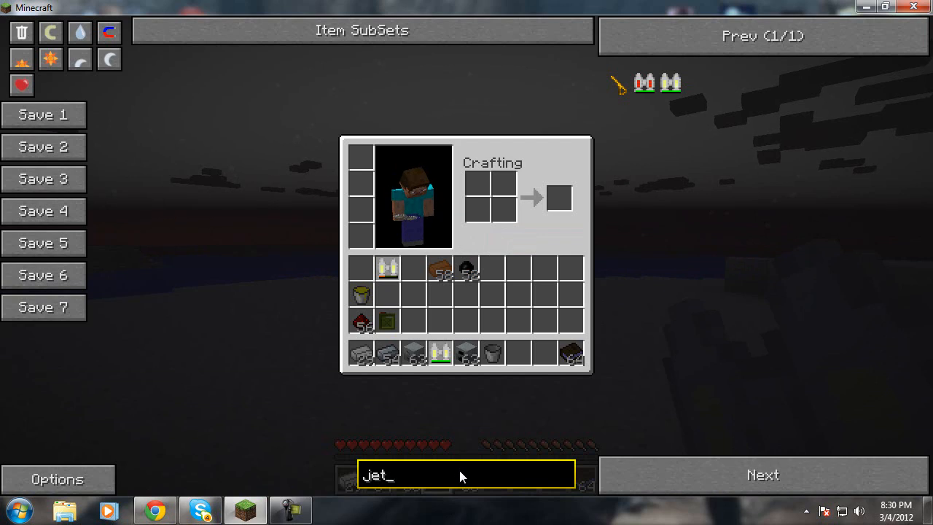
type("nuke")
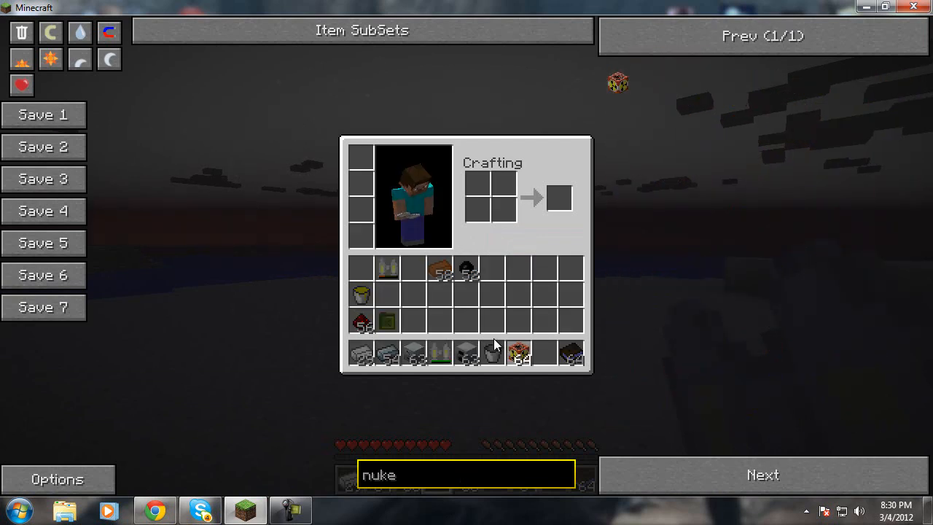
key("Backspace")
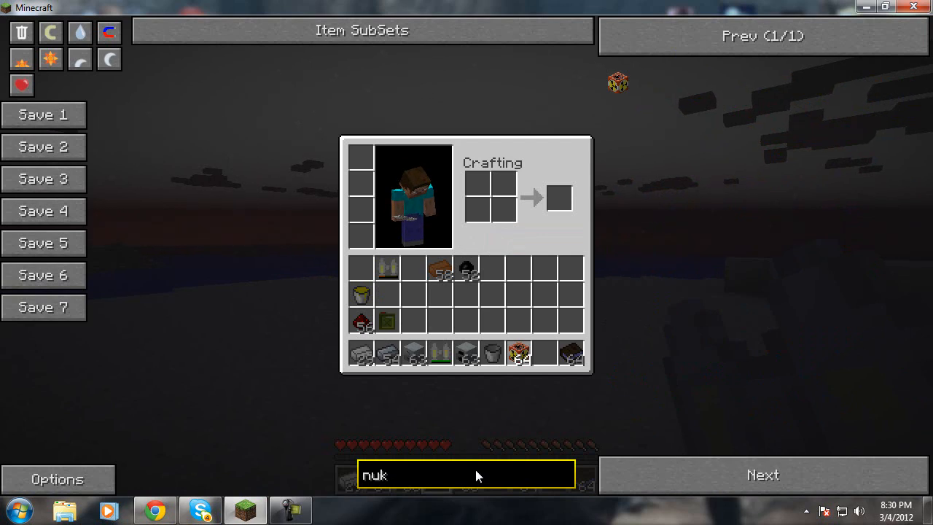
Grab flint and steel, check the jetpack is equipped, and fly toward the pirate ship.
type("fli")
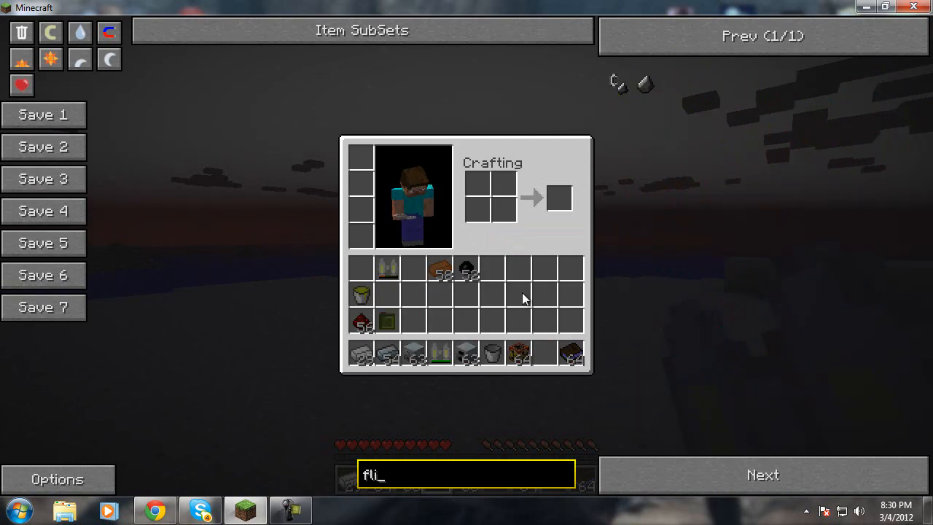
key("Escape")
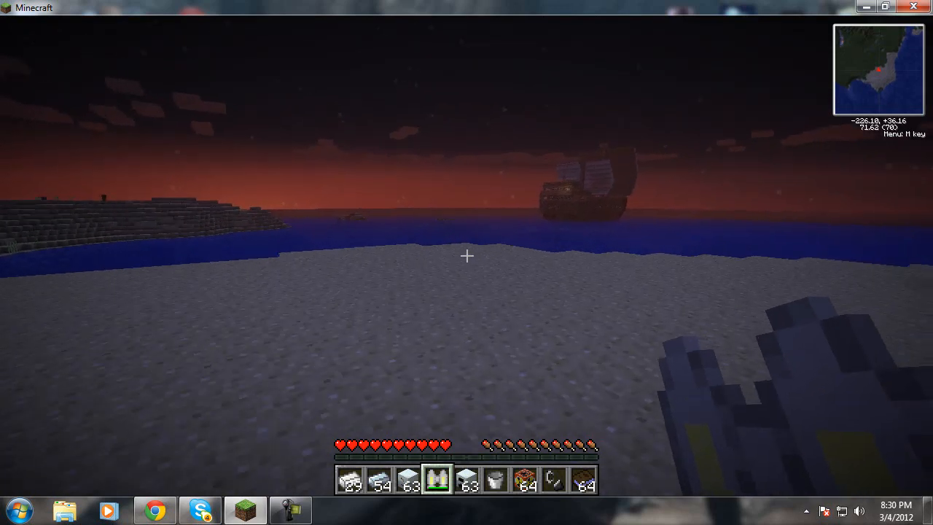
key("e")
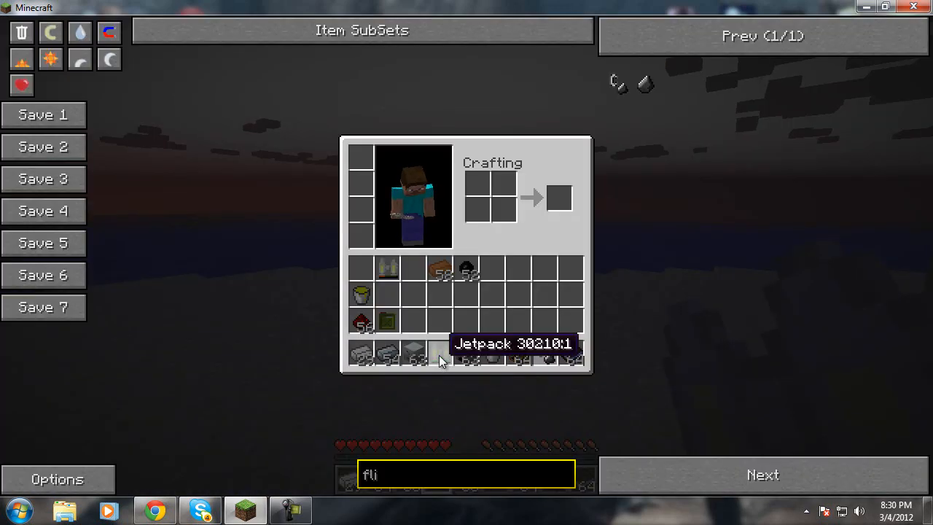
key("Escape")
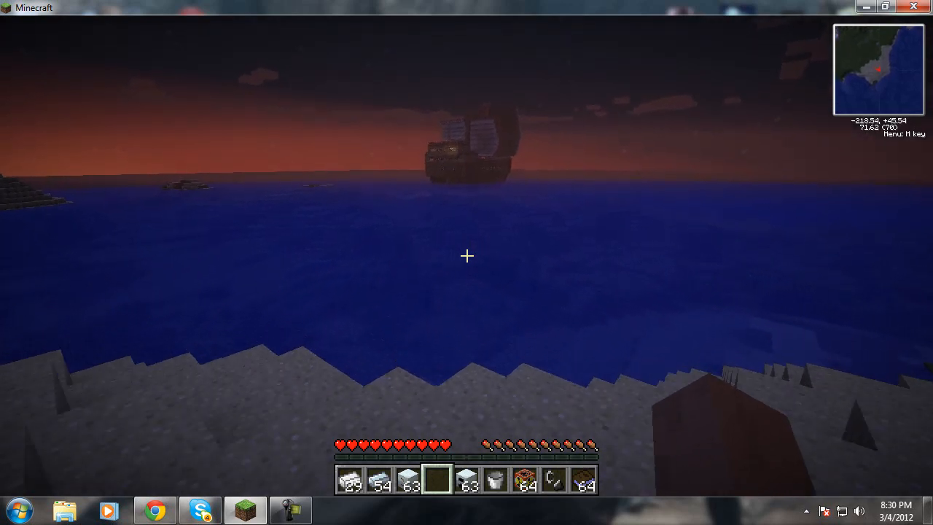
mouse_move(467, 255)
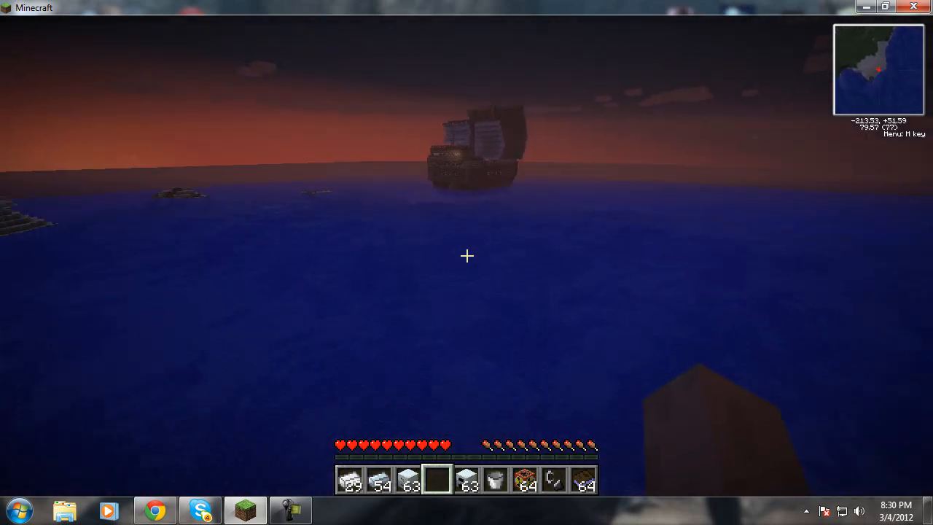
key("w")
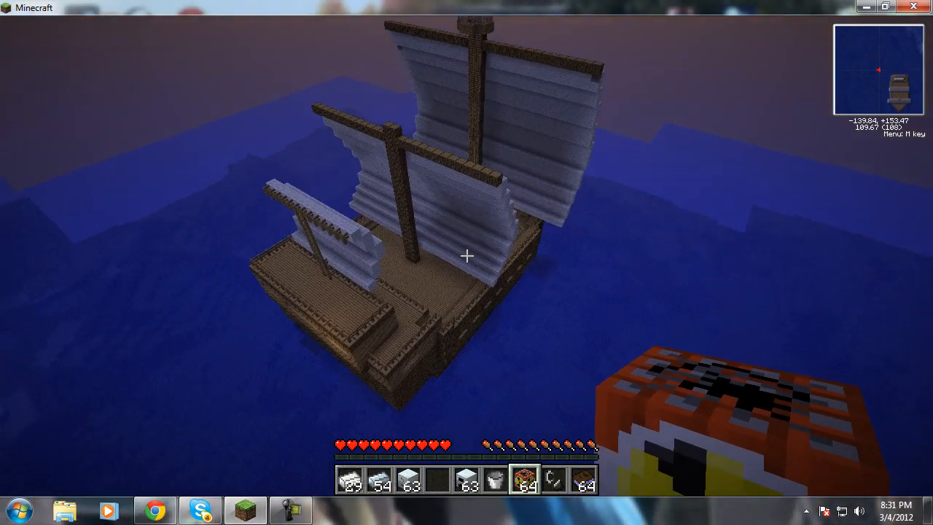
mouse_move(466, 255)
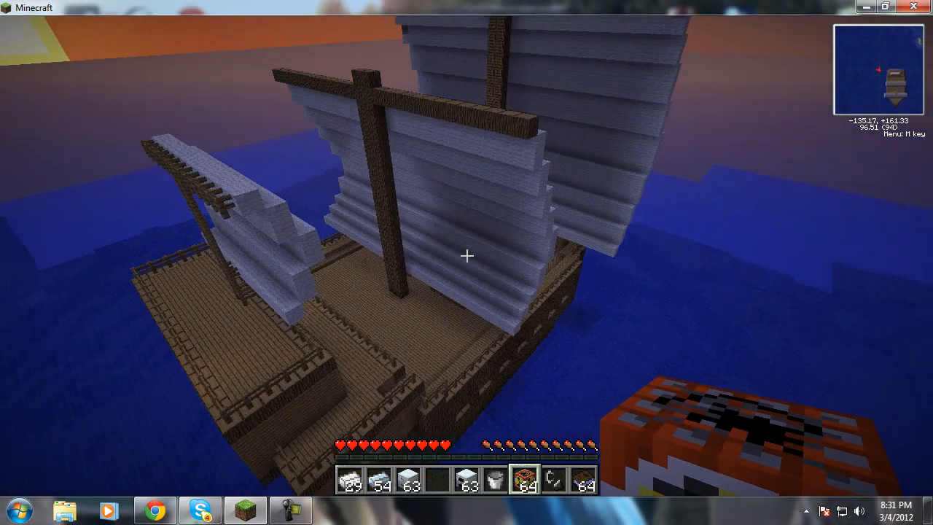
mouse_move(467, 255)
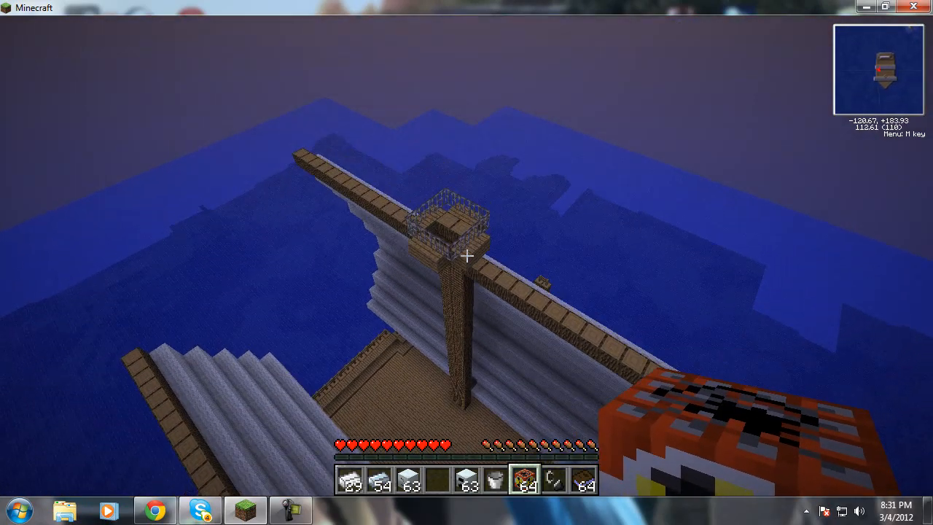
mouse_move(467, 255)
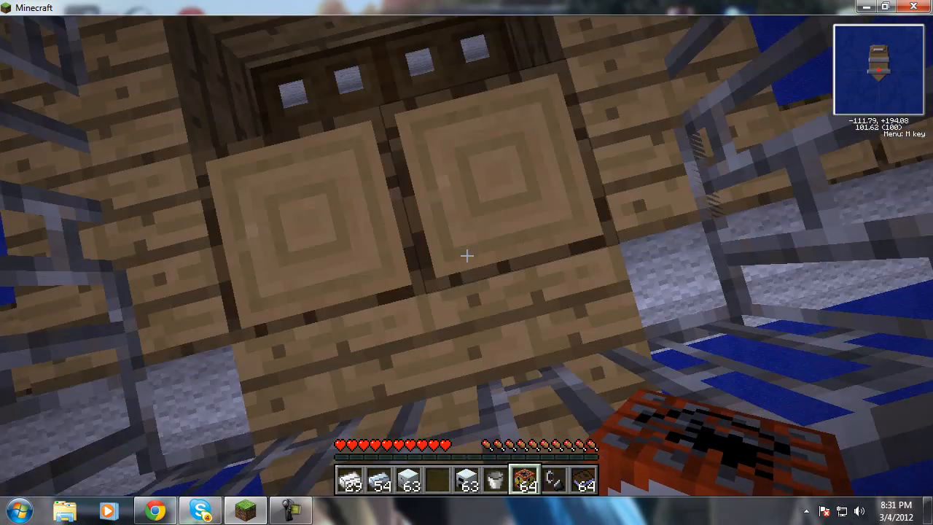
mouse_move(466, 255)
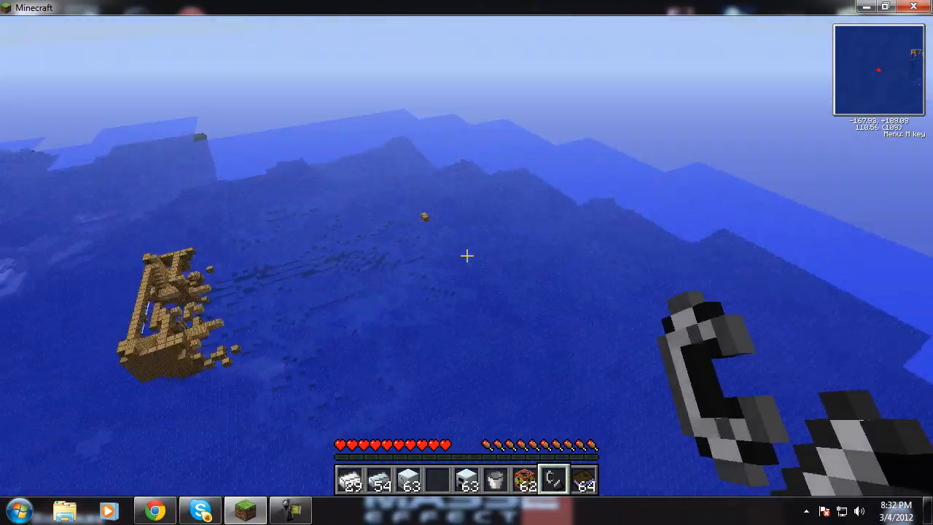
mouse_move(466, 256)
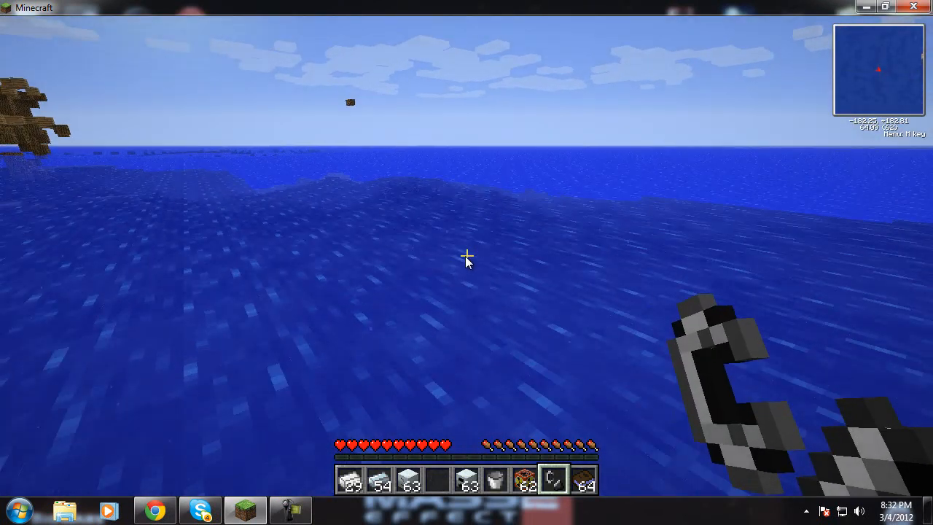
Pause the game after the nuke destroys the pirate ship.
key("Escape")
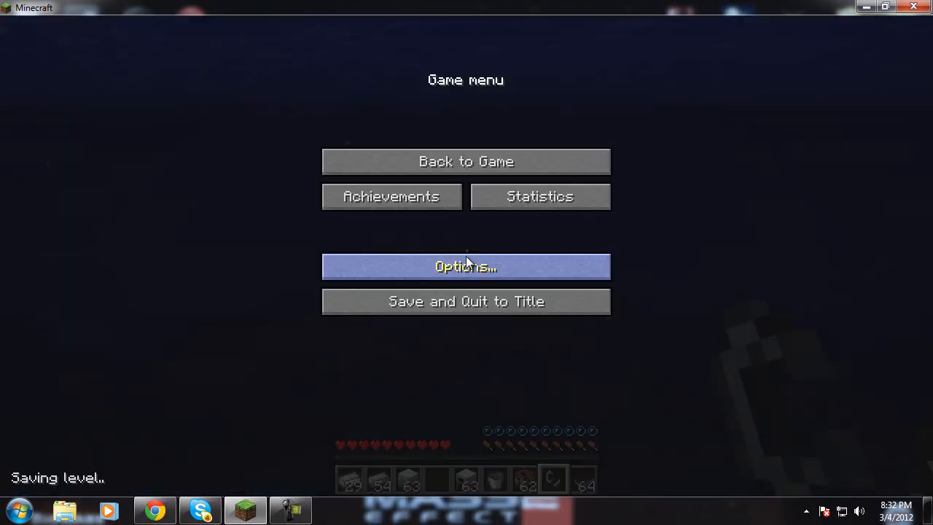